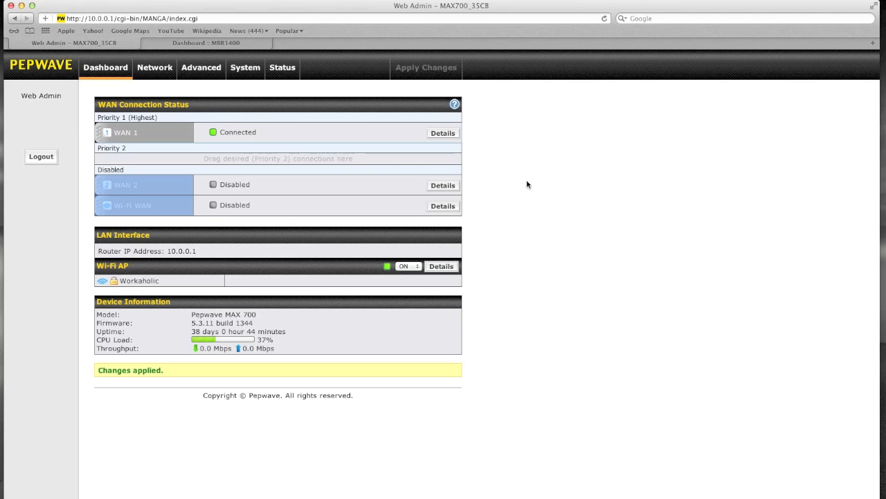
mouse_move(293, 57)
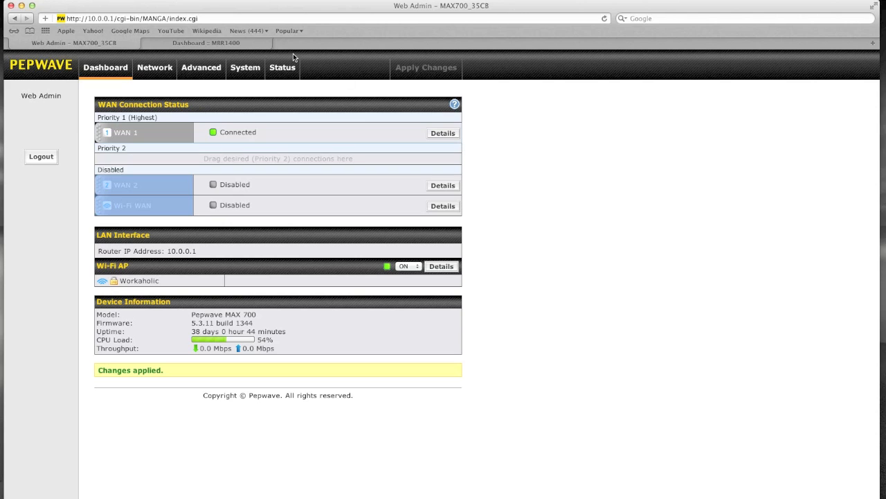
mouse_move(290, 89)
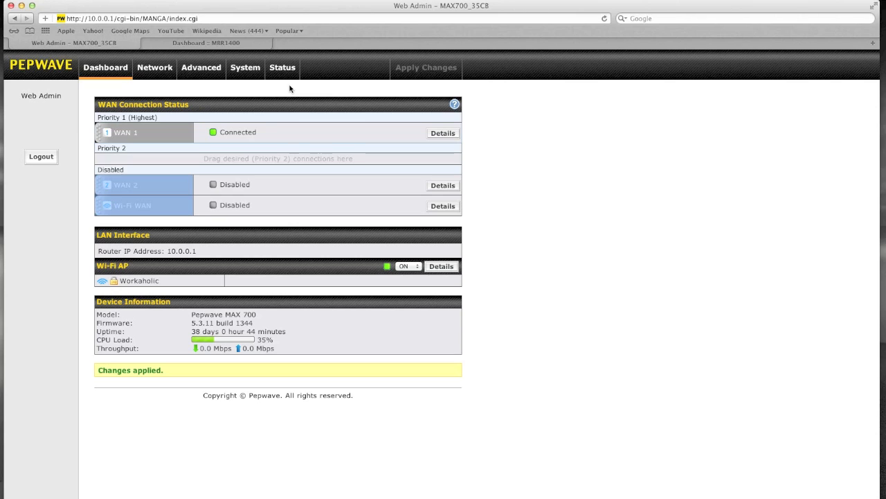
mouse_move(293, 91)
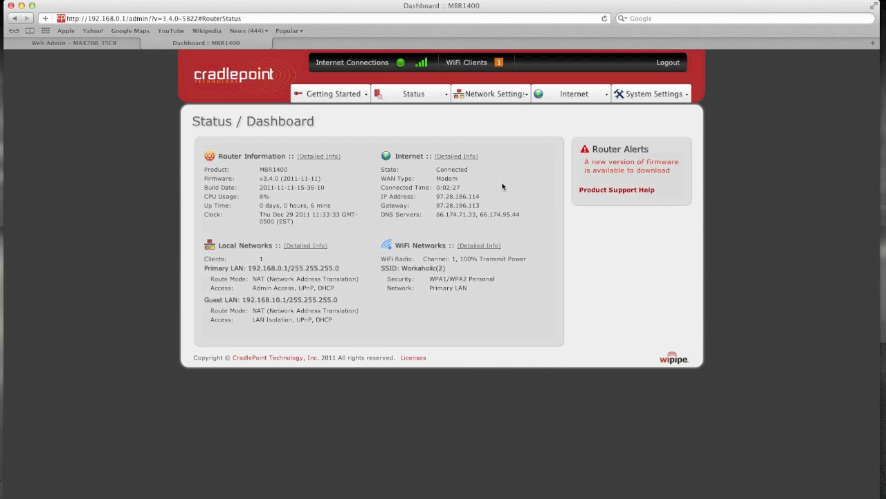
mouse_move(475, 197)
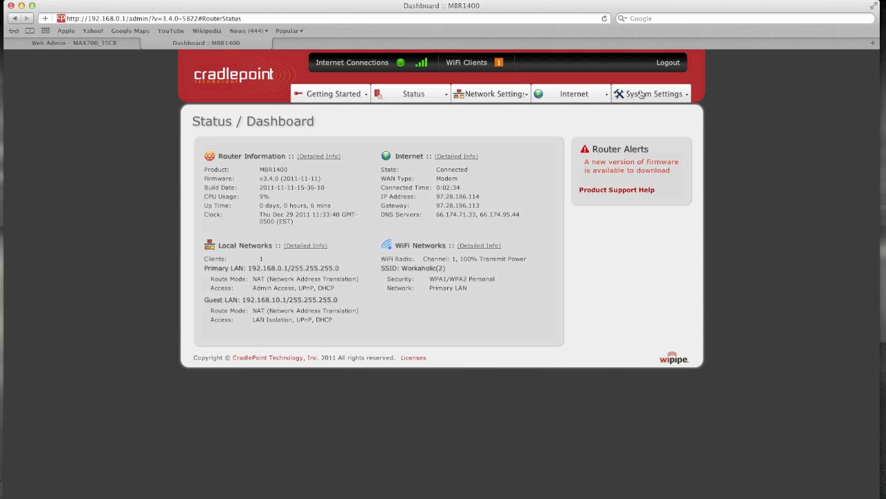
left_click(653, 93)
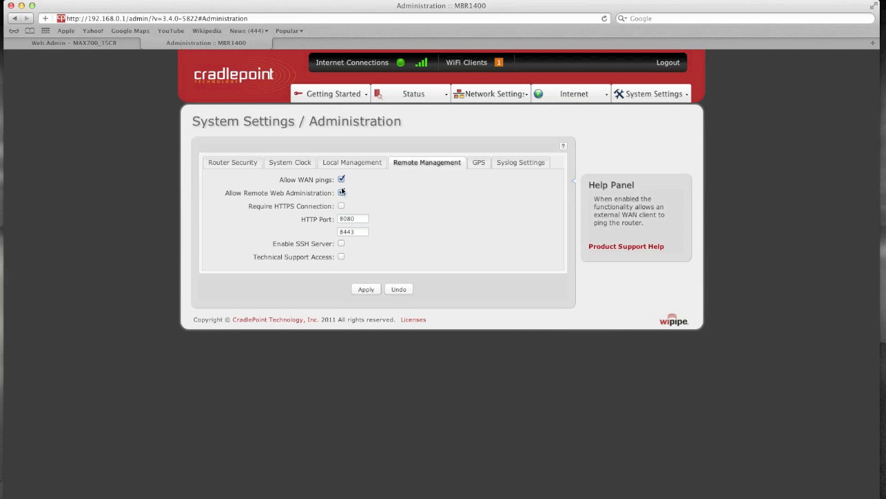
left_click(341, 192)
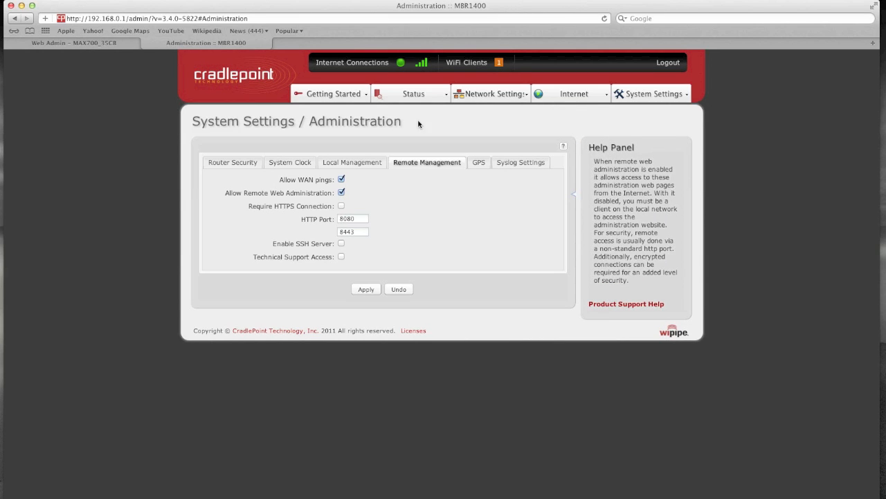
left_click(413, 93)
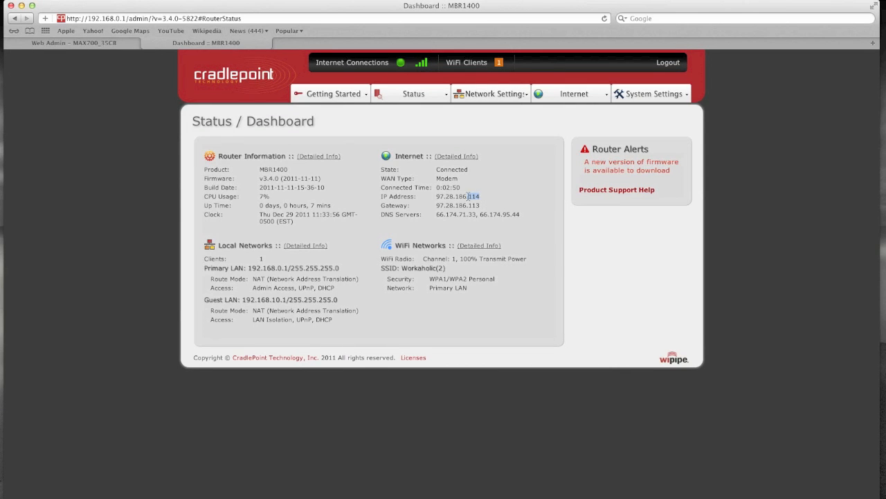
double_click(451, 196)
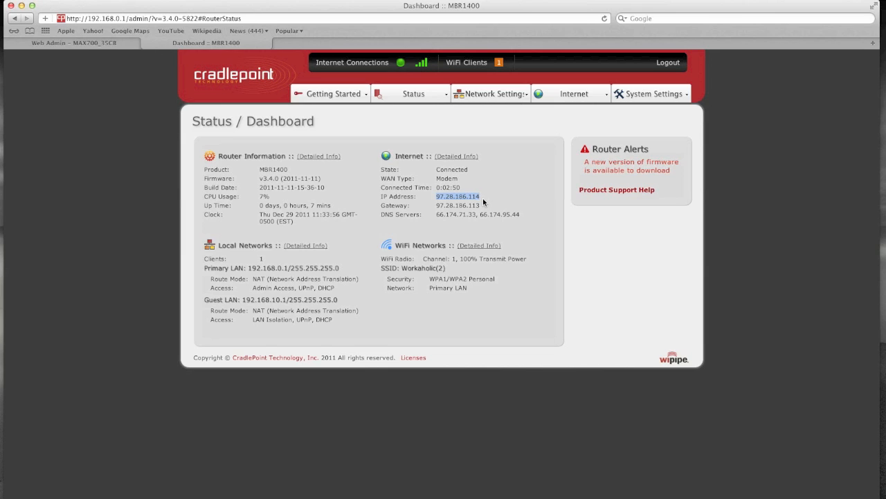
mouse_move(506, 194)
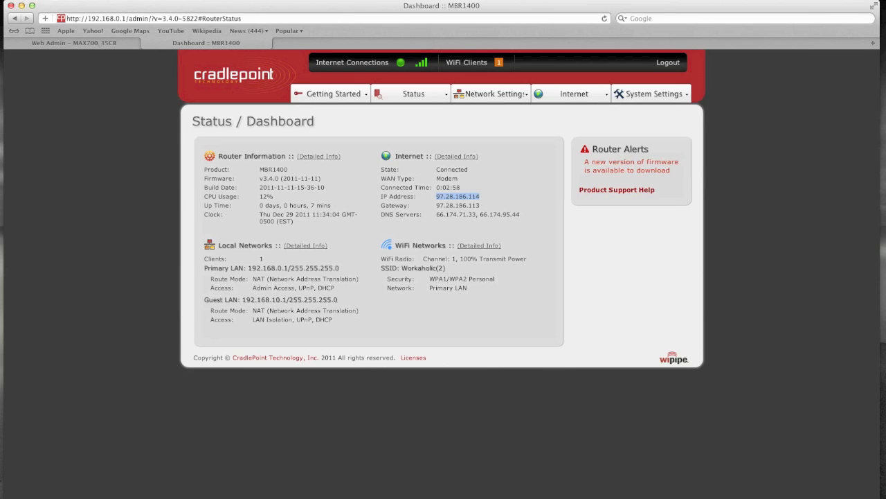
mouse_move(409, 154)
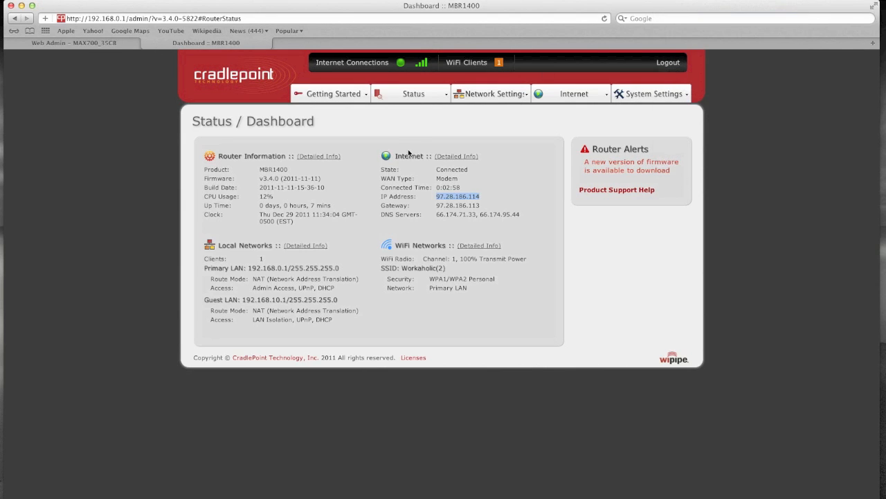
mouse_move(772, 418)
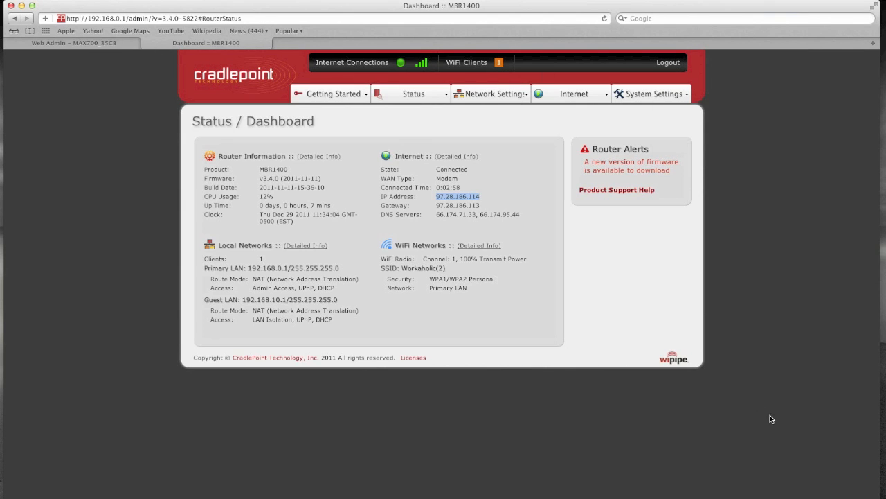
Check in System Preferences Network that Wi-Fi is off and Ethernet is connected.
left_click(7, 4)
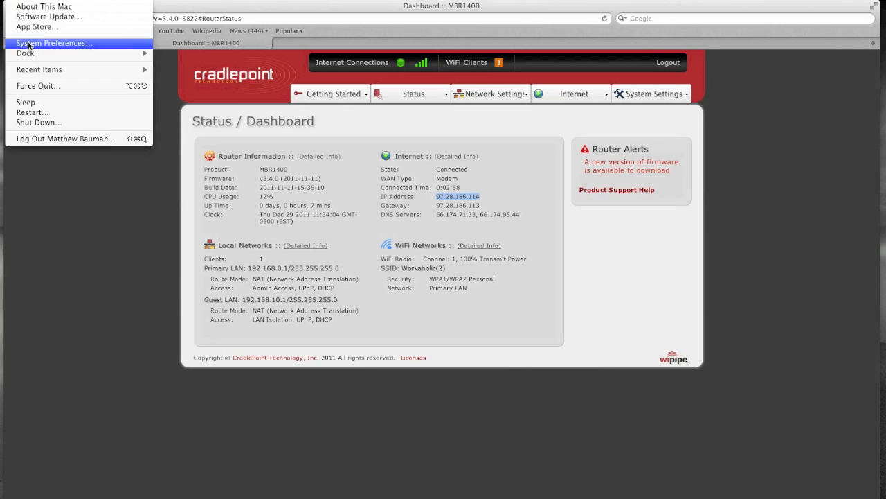
left_click(53, 43)
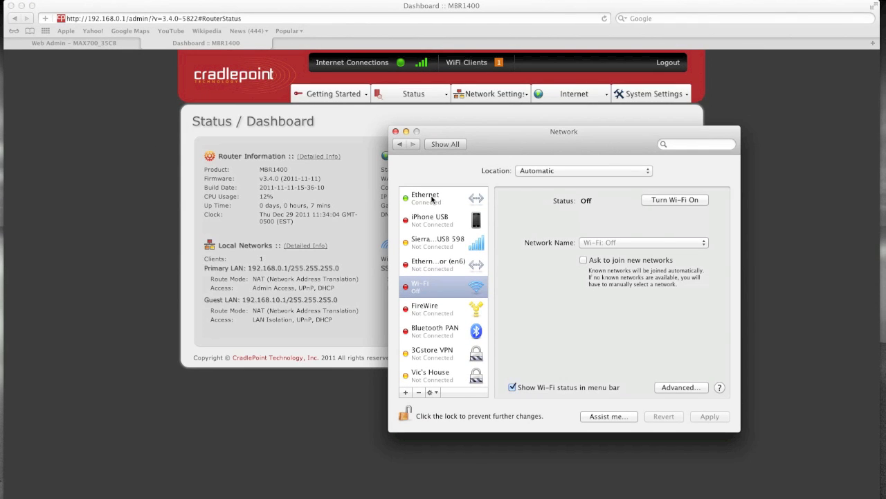
left_click(425, 198)
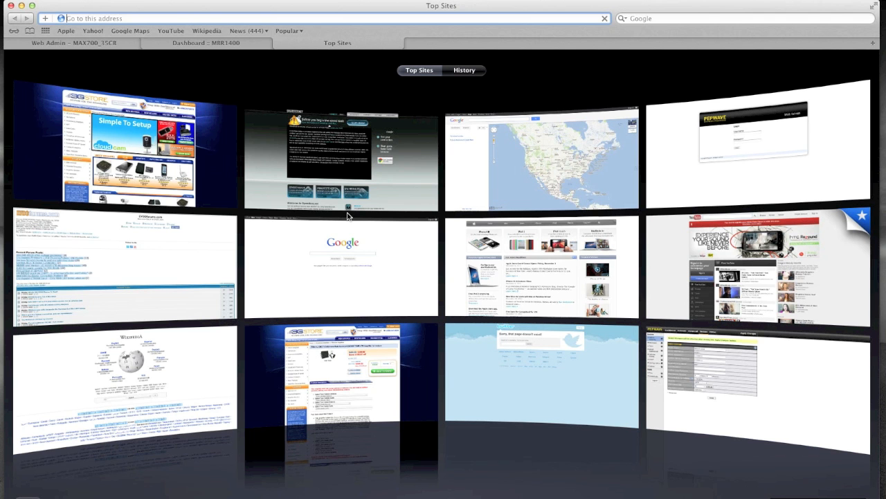
type("97.28.186.114:8080/")
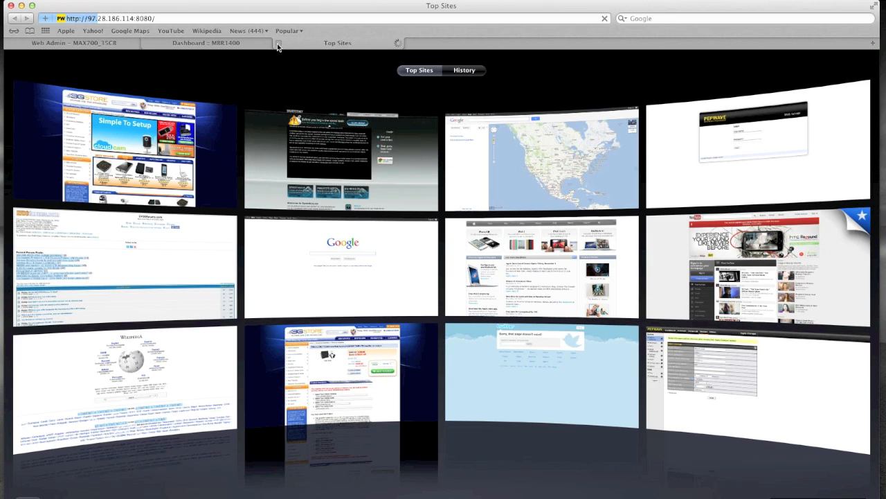
Close the public-address test tab and watch the dashboard's Internet state drop to N/A.
left_click(206, 42)
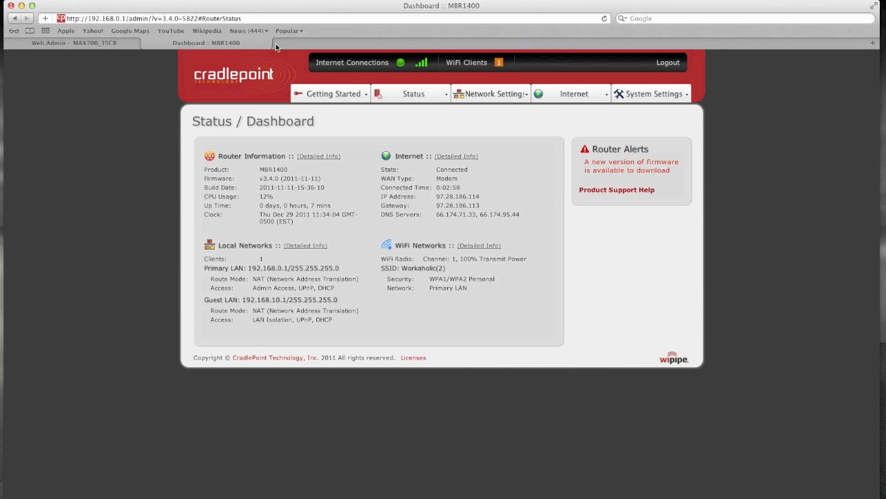
left_click(876, 5)
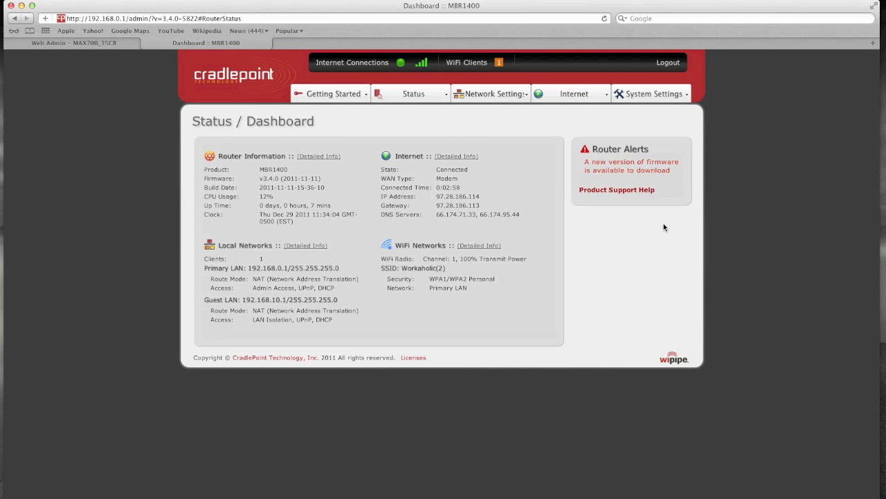
mouse_move(704, 177)
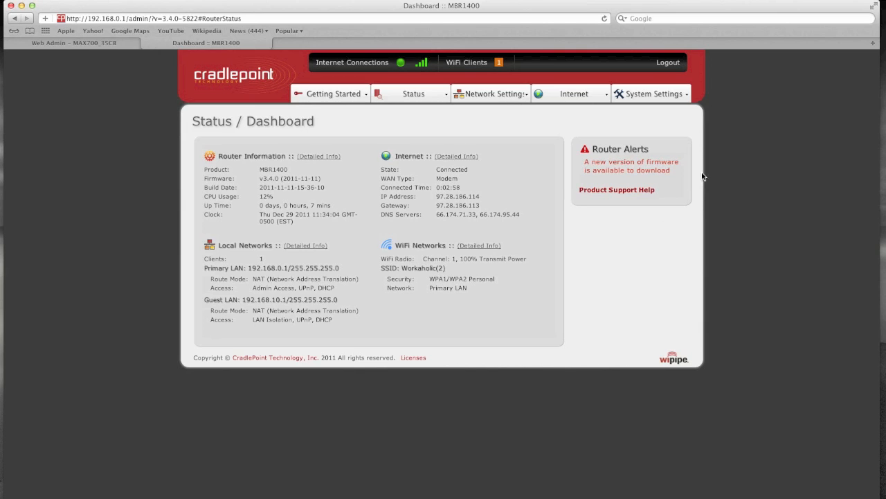
left_click(796, 6)
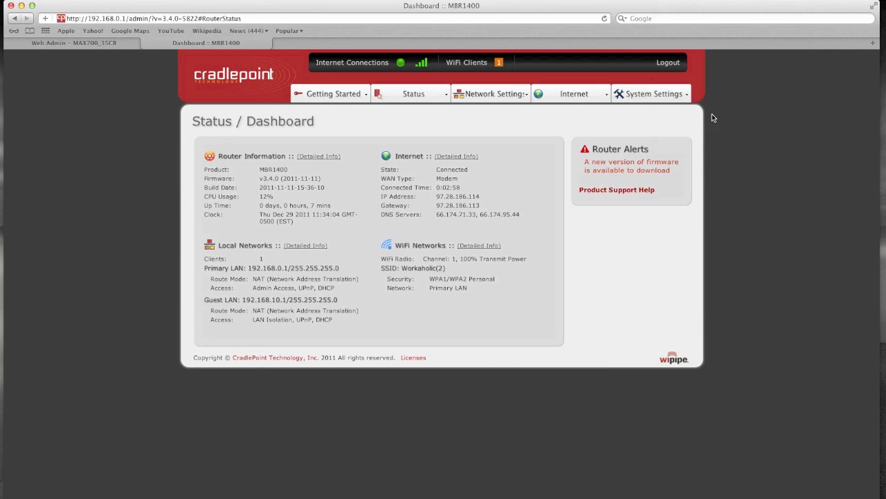
mouse_move(767, 193)
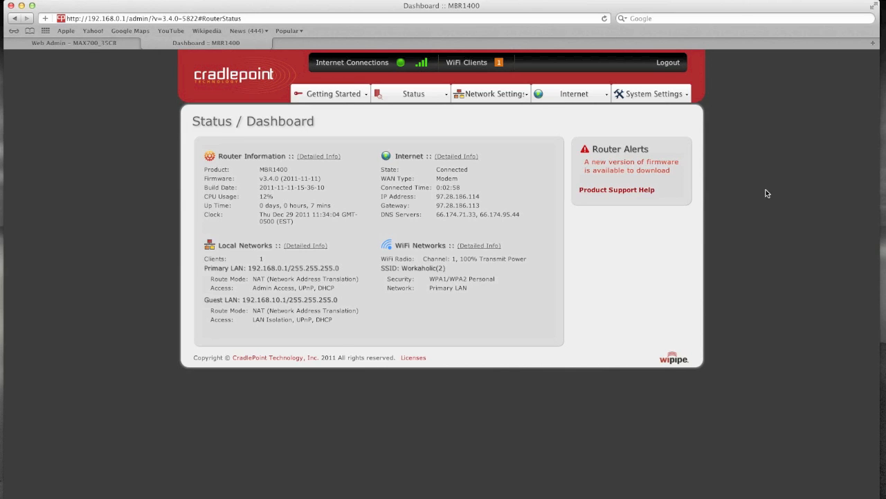
mouse_move(284, 29)
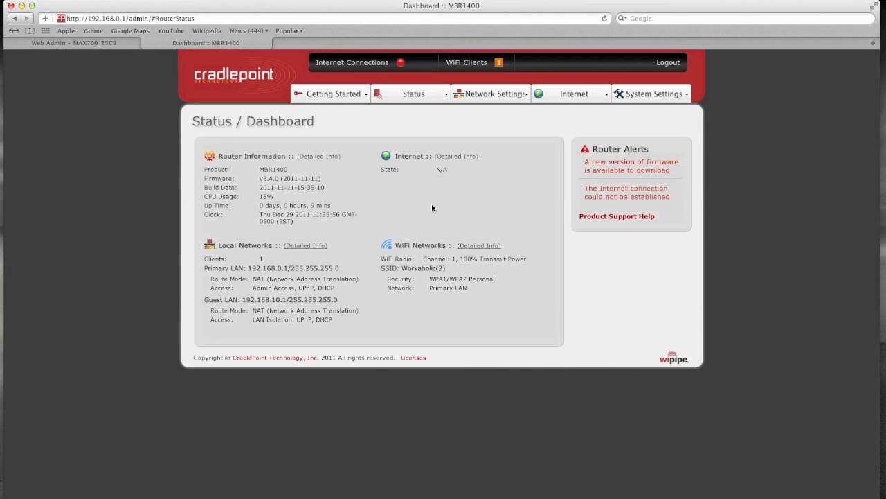
mouse_move(473, 210)
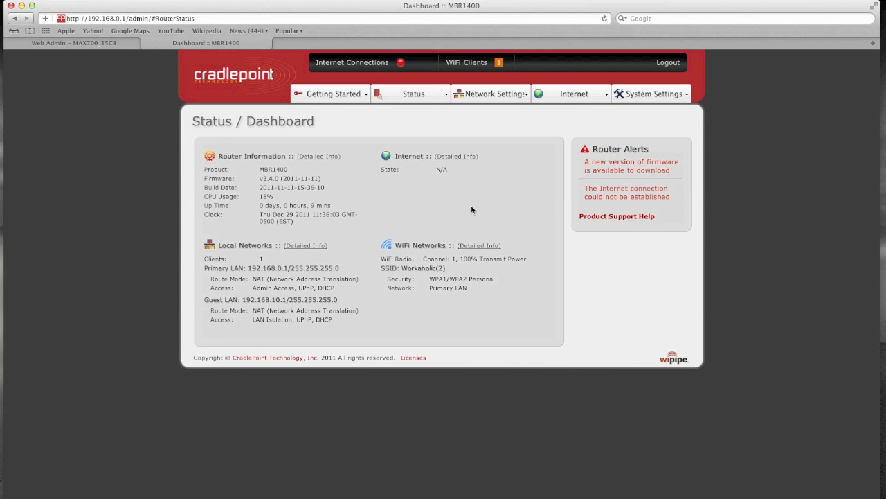
left_click(573, 93)
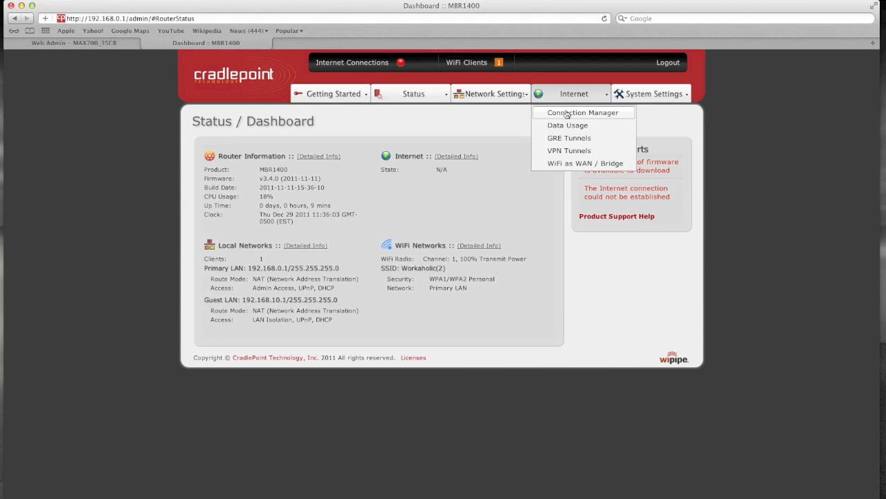
left_click(583, 112)
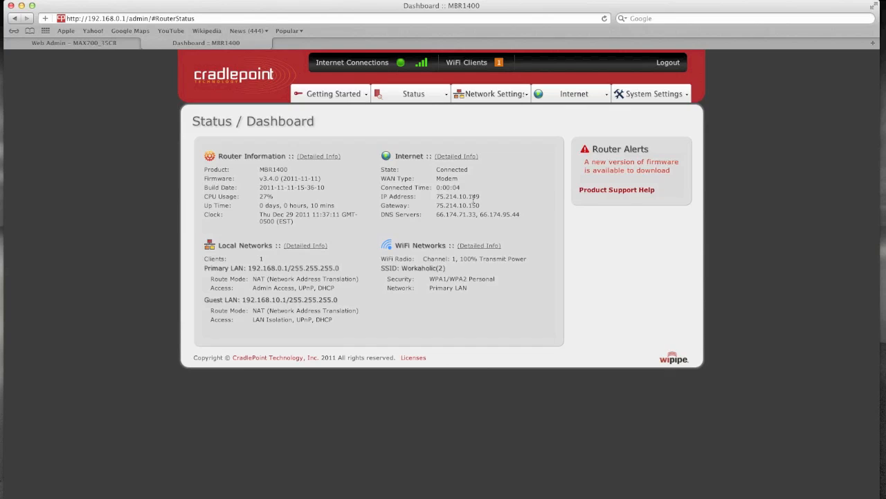
mouse_move(484, 196)
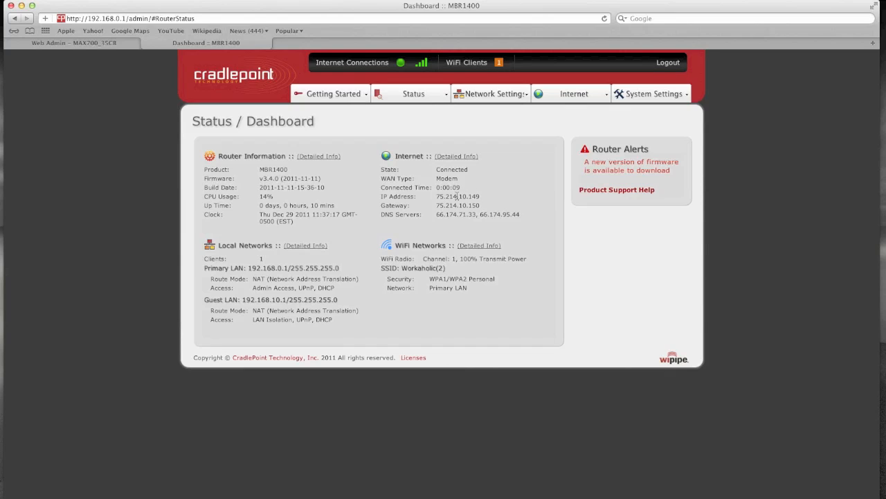
mouse_move(482, 199)
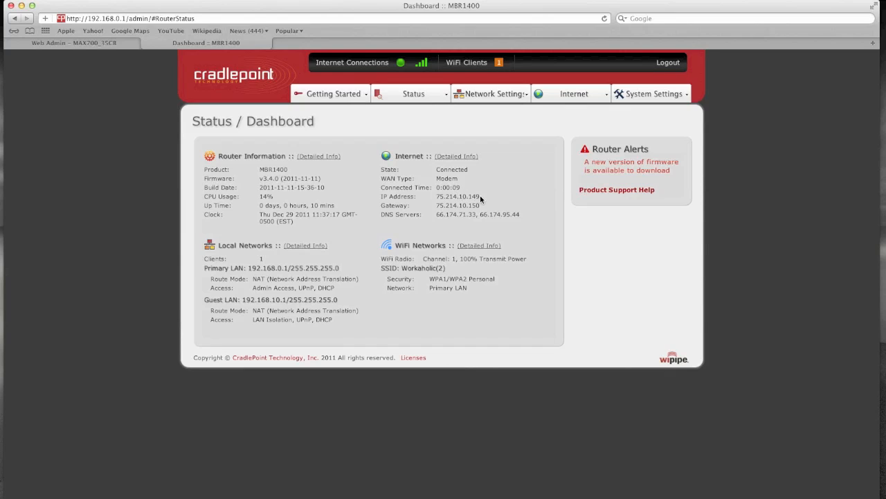
double_click(458, 196)
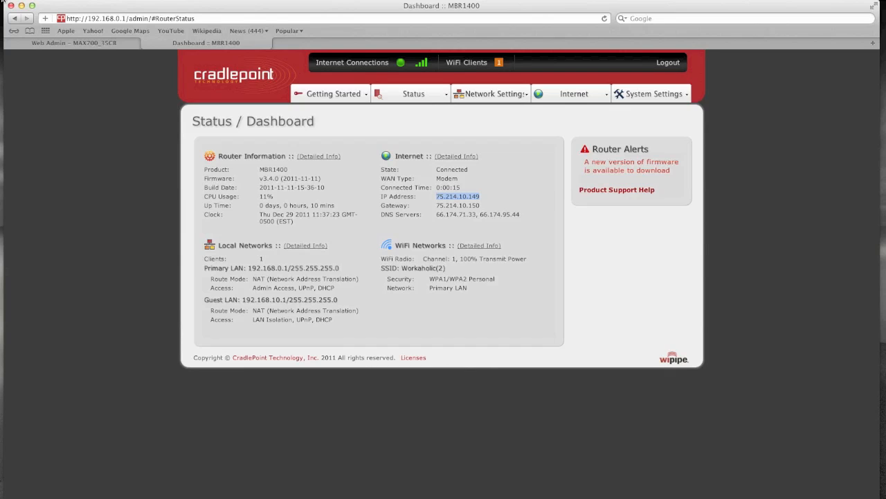
mouse_move(111, 18)
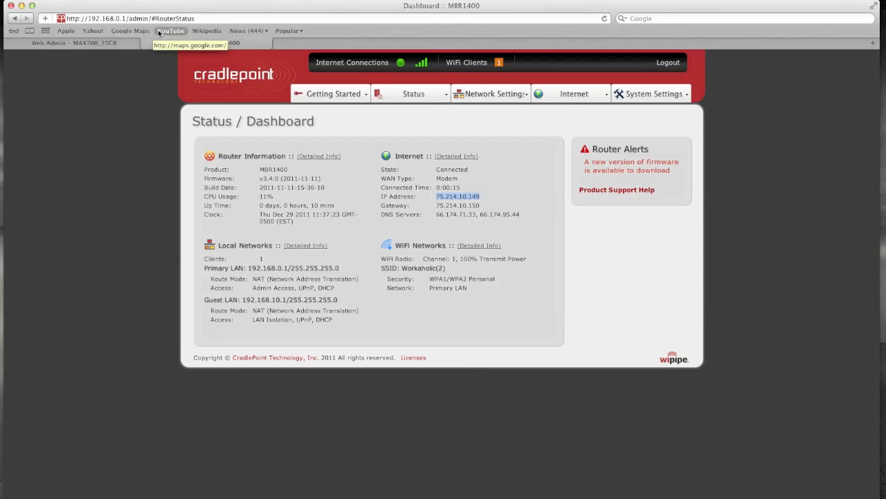
Turn off the Mac's Wi-Fi from the menu bar Wi-Fi list.
left_click(873, 6)
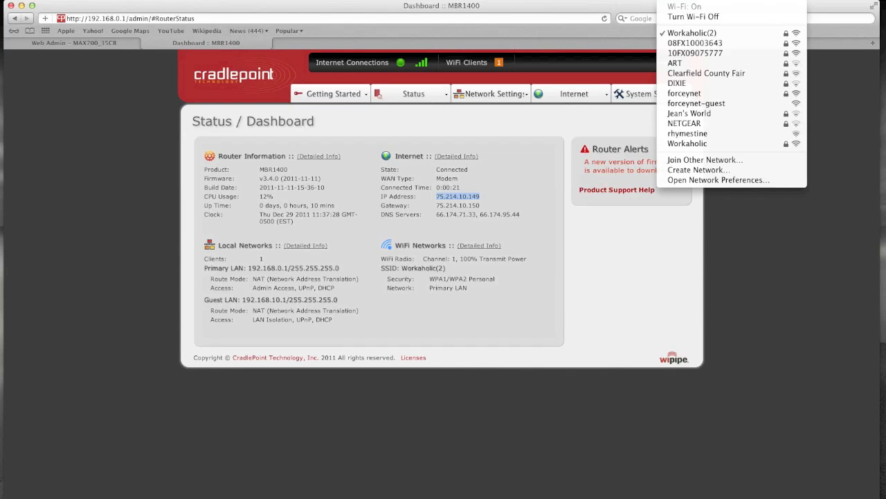
left_click(717, 119)
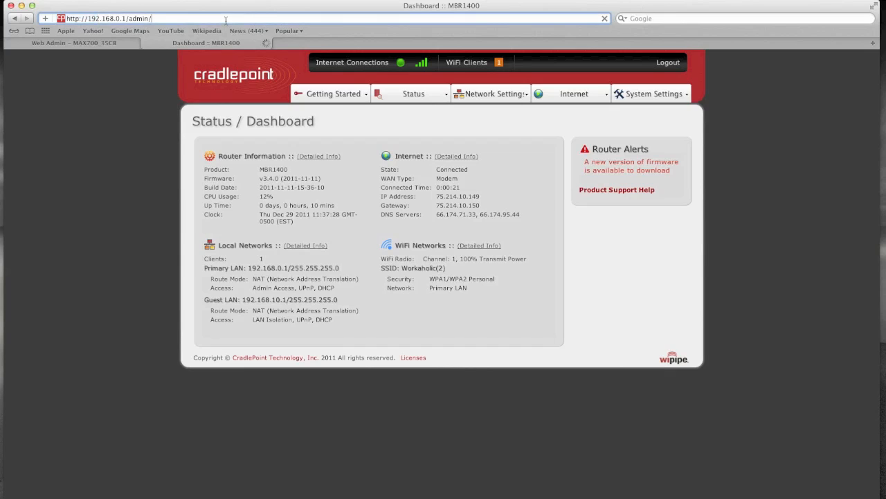
left_click(108, 18)
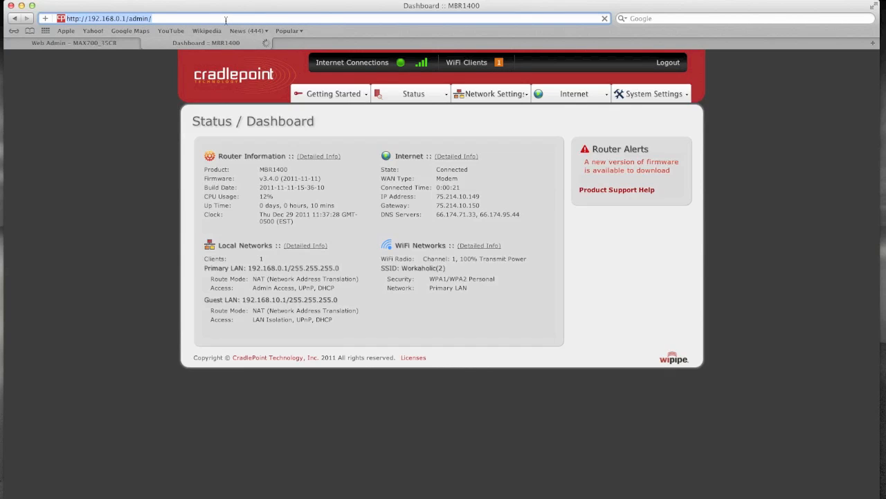
type("75.214.10.149:")
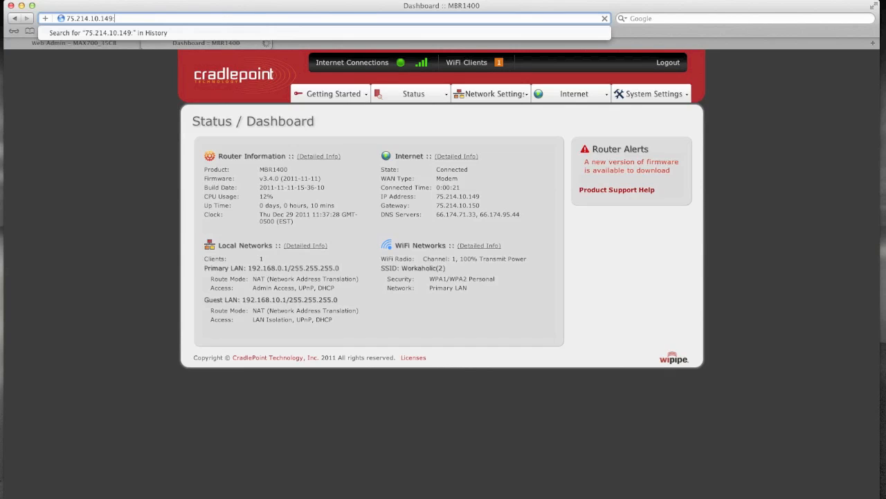
type("8080")
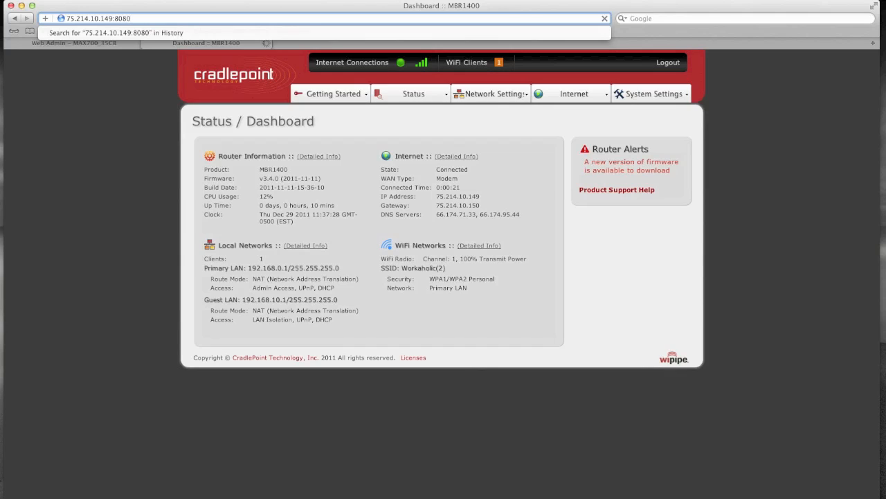
left_click(138, 18)
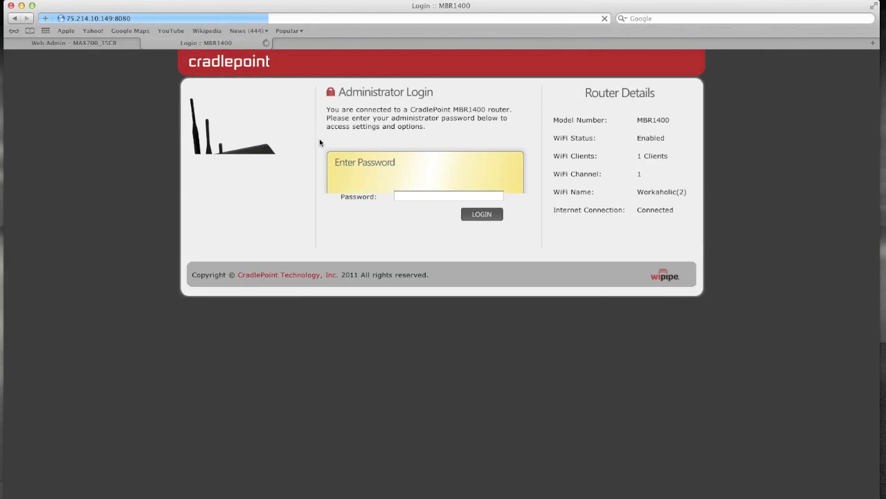
left_click(449, 196)
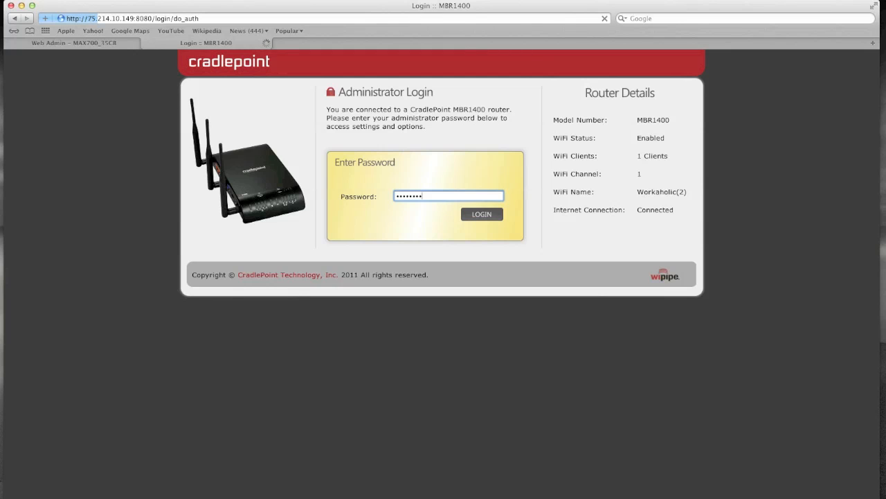
left_click(481, 214)
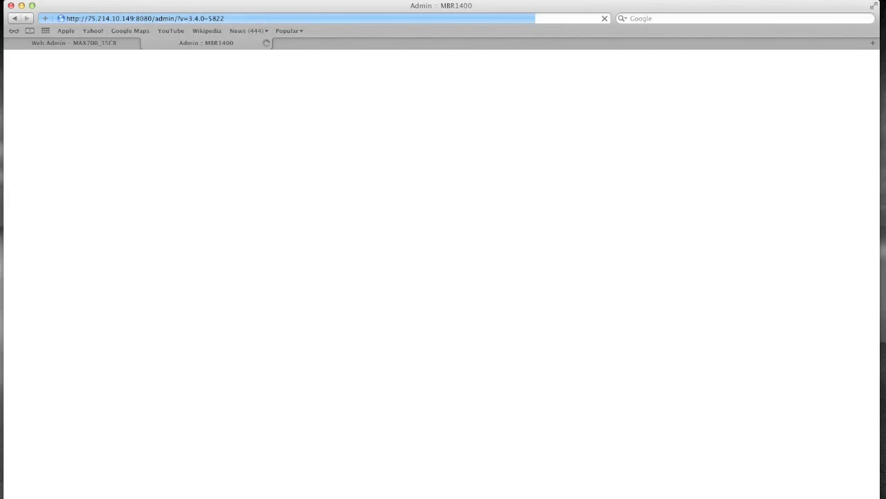